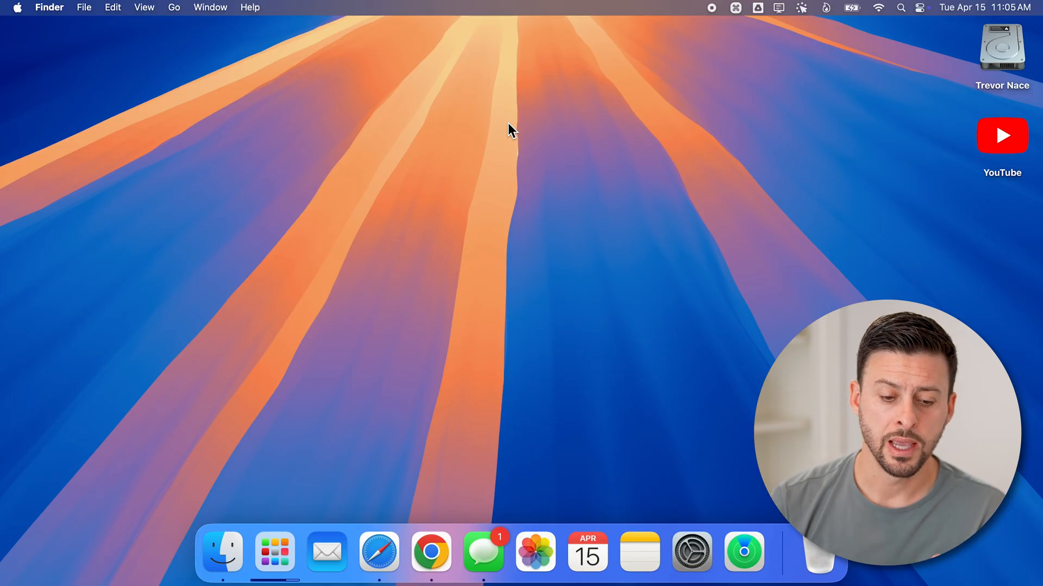
{"action": "mouse_move", "coordinate": [431, 552]}
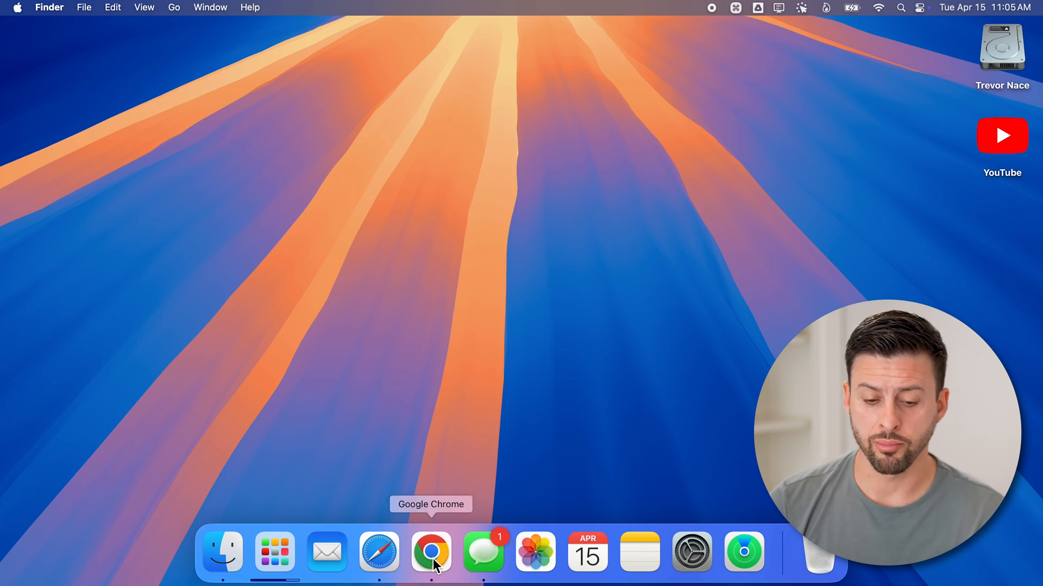
Launch Chrome and start a Google search for 'dropbox fo'
{"action": "left_click", "coordinate": [431, 552]}
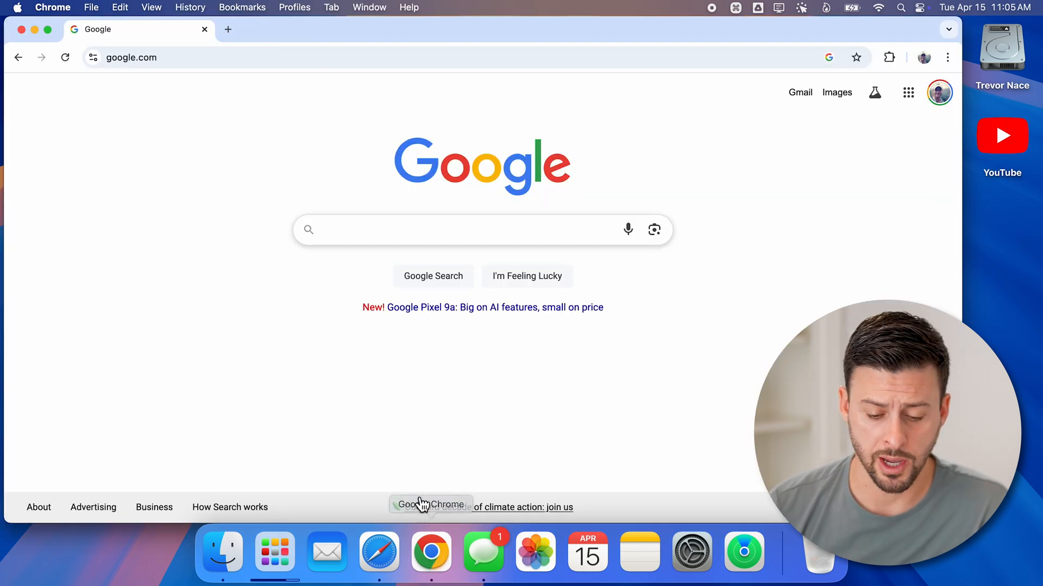
{"action": "left_click", "coordinate": [466, 229]}
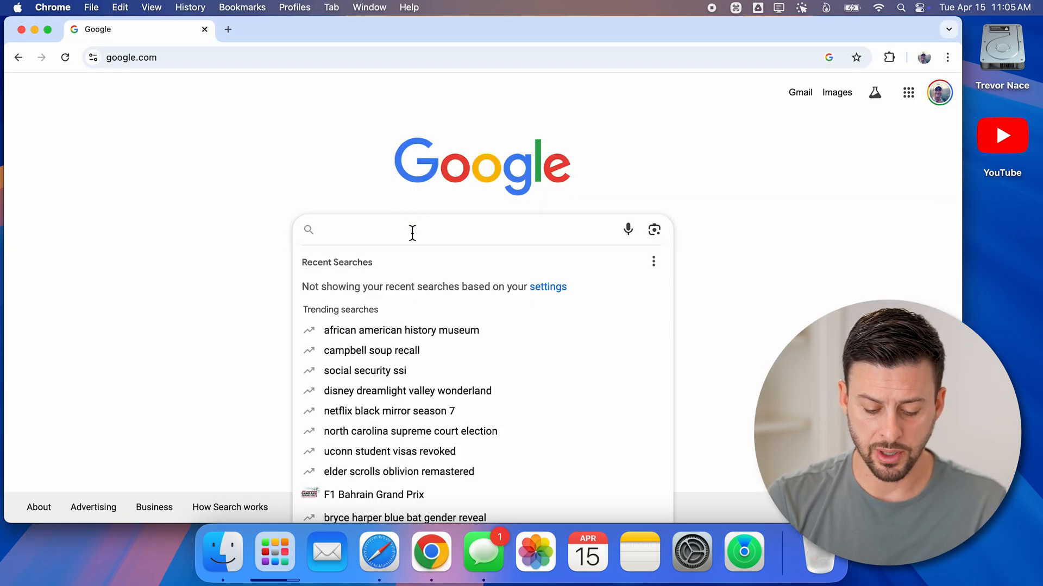
{"action": "type", "text": "dropbox fo"}
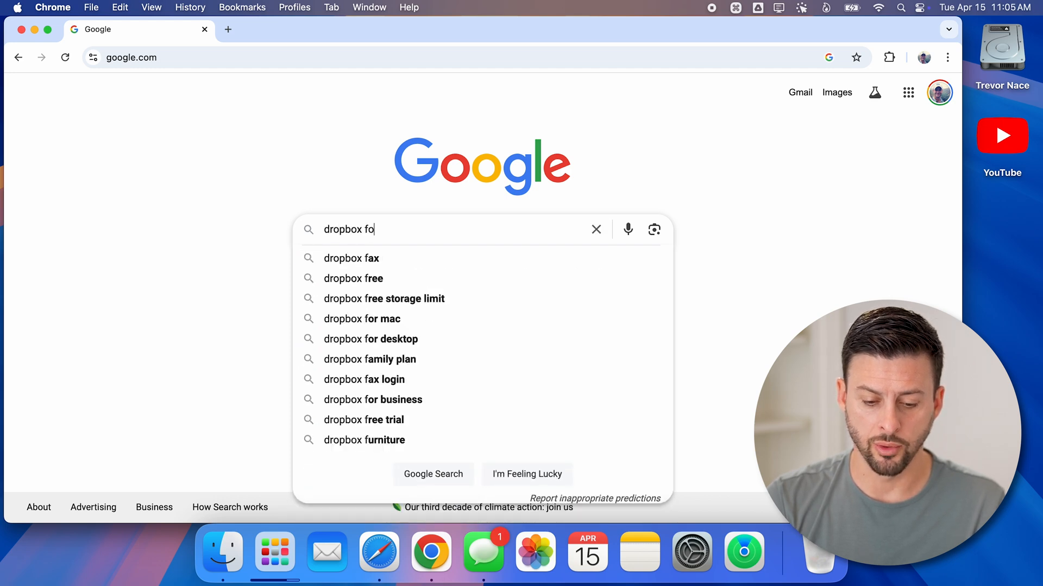
Search for Dropbox for Mac, open the Dropbox Desktop page, and download DropboxInstaller.dmg
{"action": "left_click", "coordinate": [361, 318]}
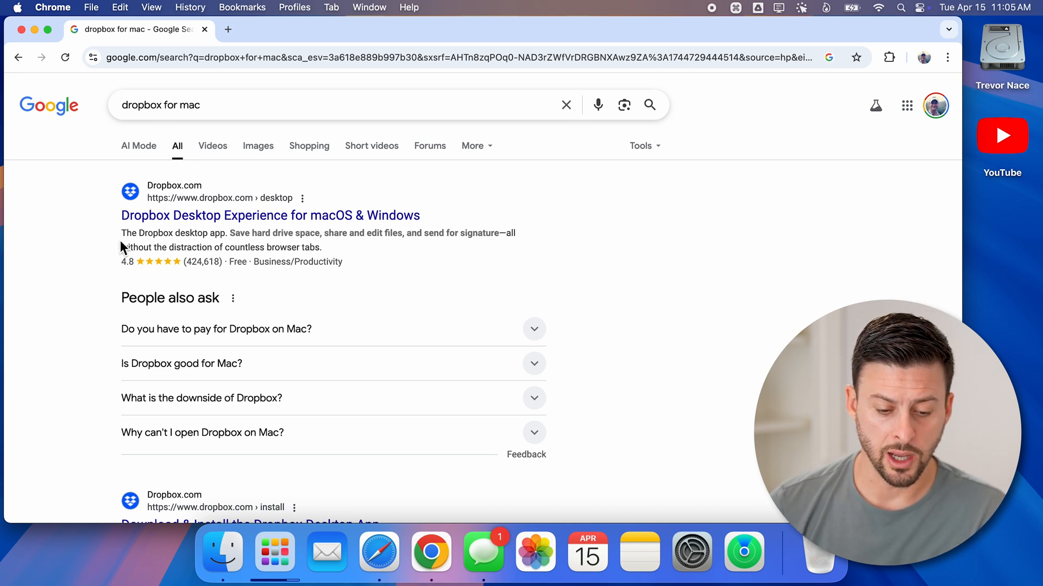
{"action": "mouse_move", "coordinate": [270, 216]}
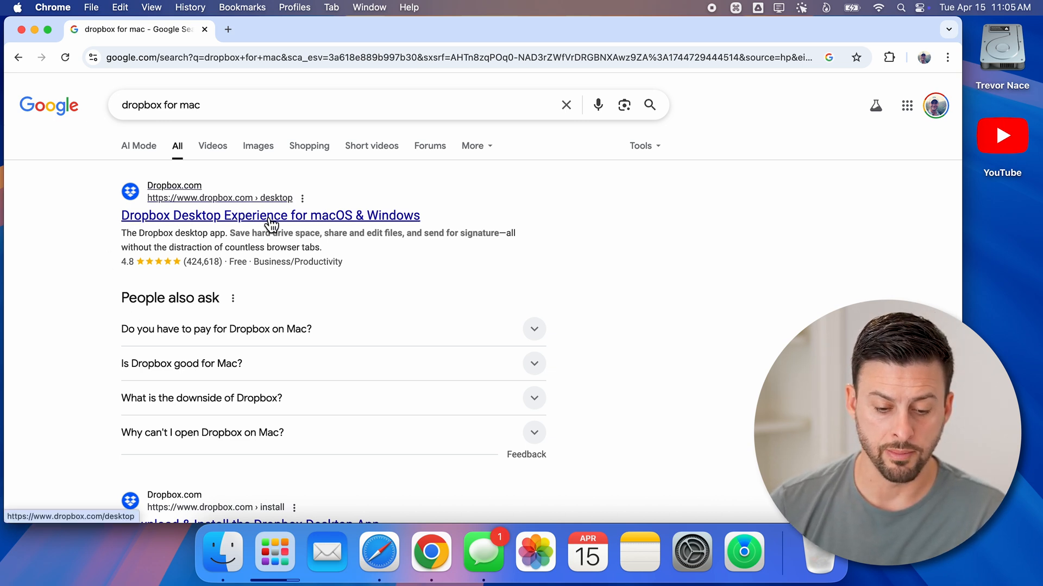
{"action": "left_click", "coordinate": [270, 215]}
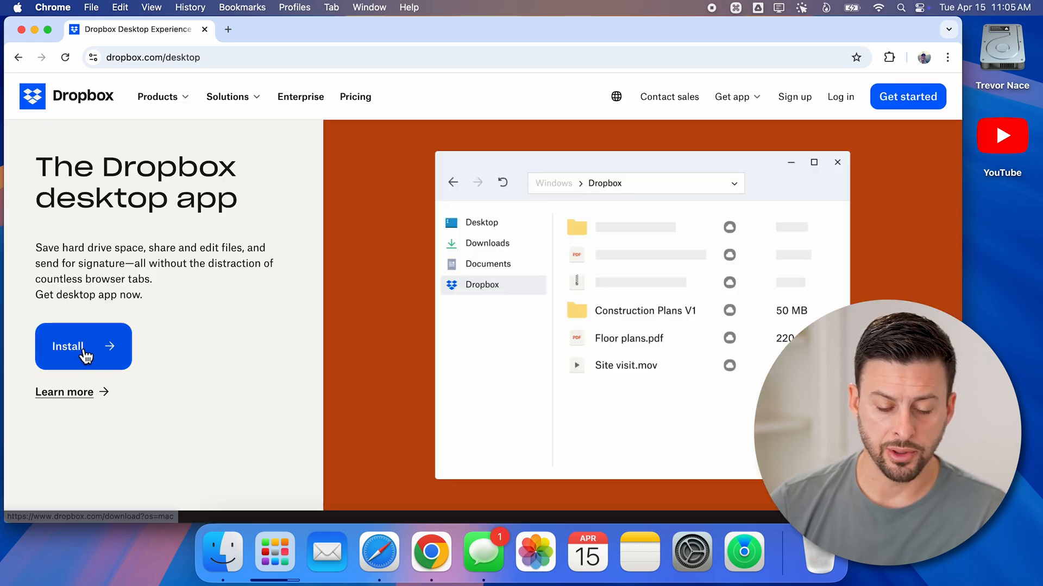
{"action": "left_click", "coordinate": [83, 346]}
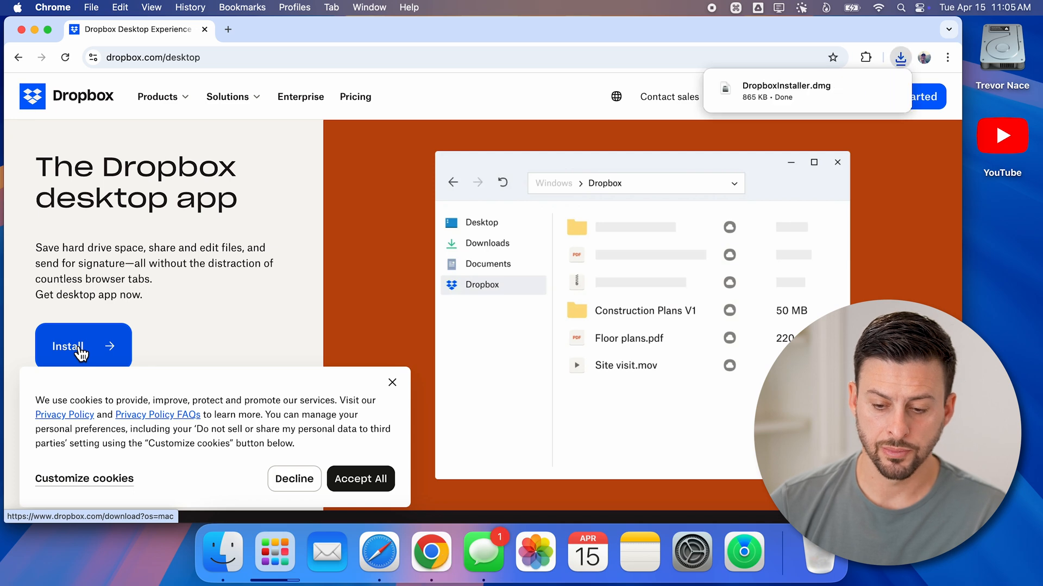
{"action": "mouse_move", "coordinate": [768, 106]}
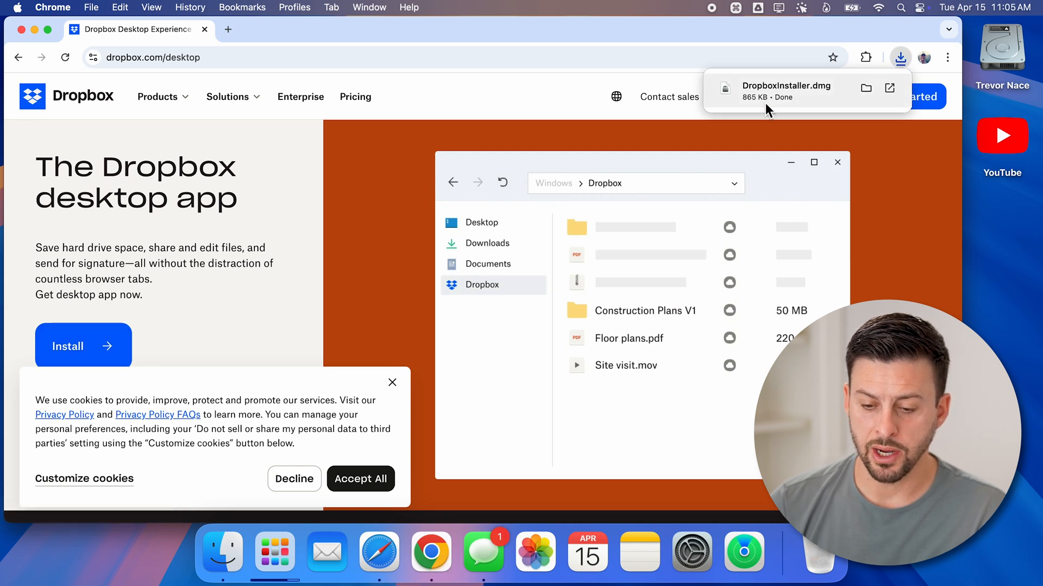
{"action": "mouse_move", "coordinate": [788, 97]}
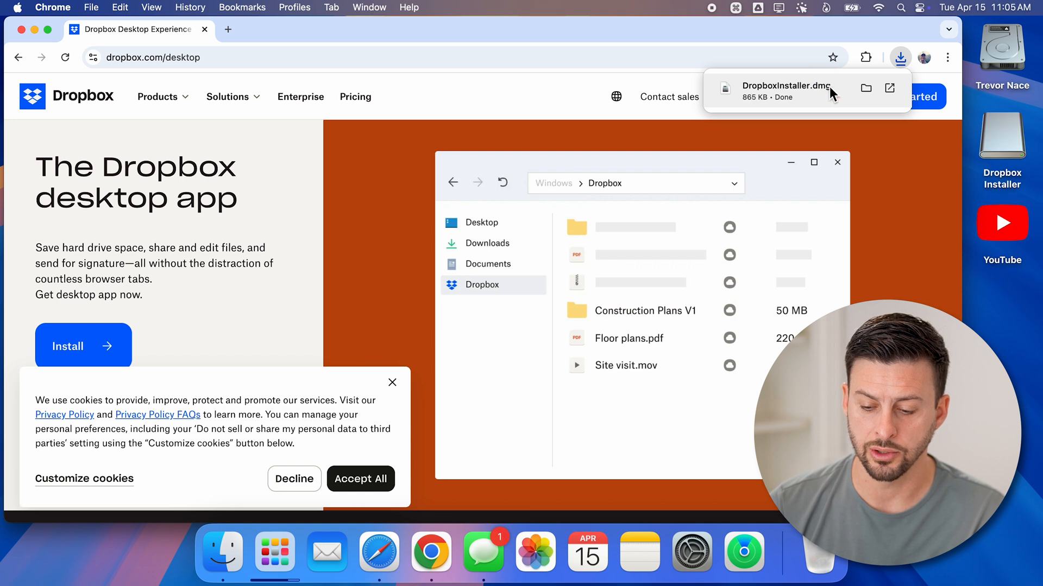
{"action": "mouse_move", "coordinate": [990, 127]}
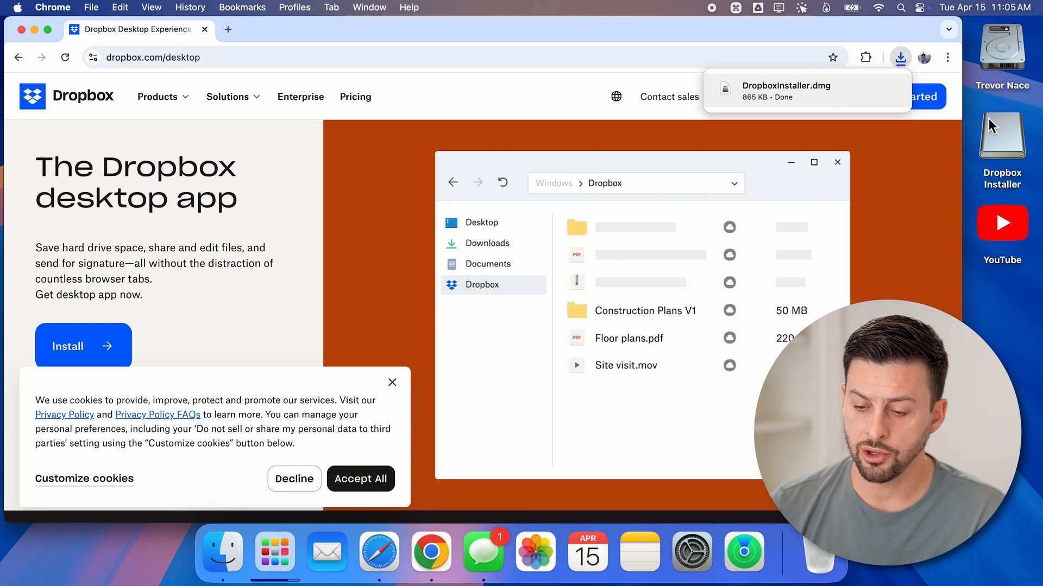
{"action": "mouse_move", "coordinate": [1000, 139]}
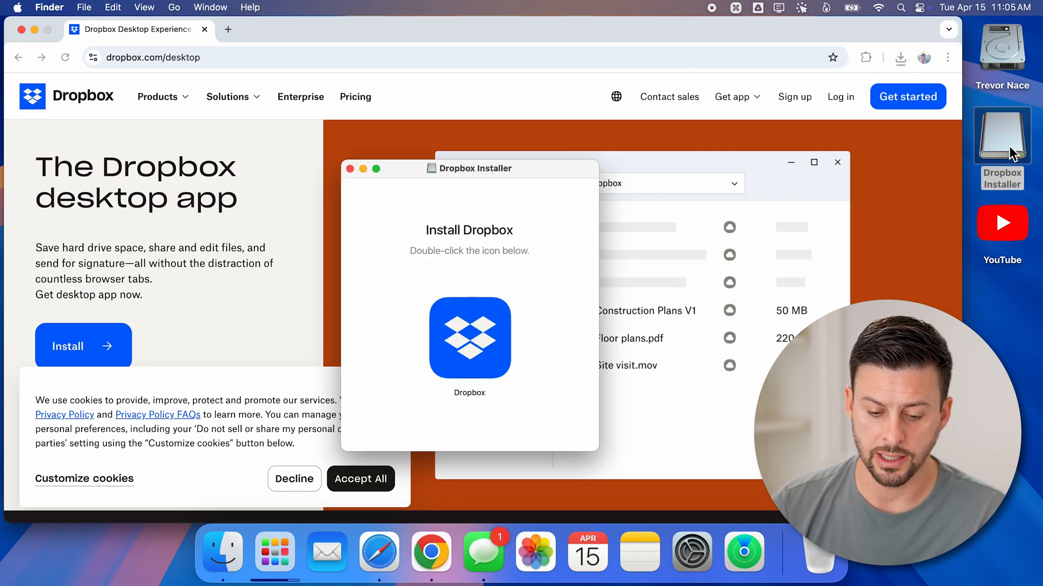
{"action": "mouse_move", "coordinate": [432, 239]}
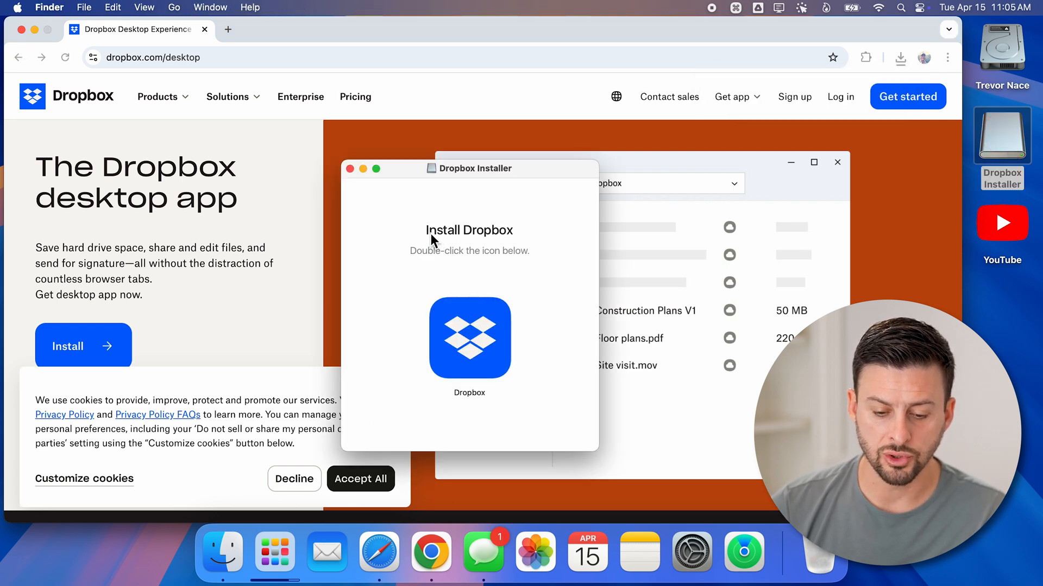
{"action": "mouse_move", "coordinate": [435, 263]}
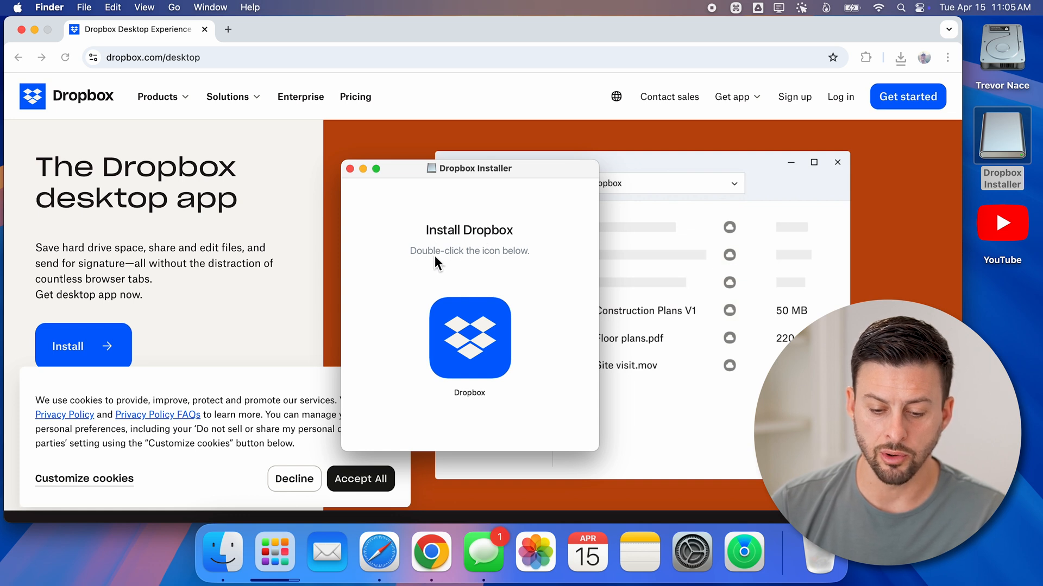
{"action": "mouse_move", "coordinate": [469, 352]}
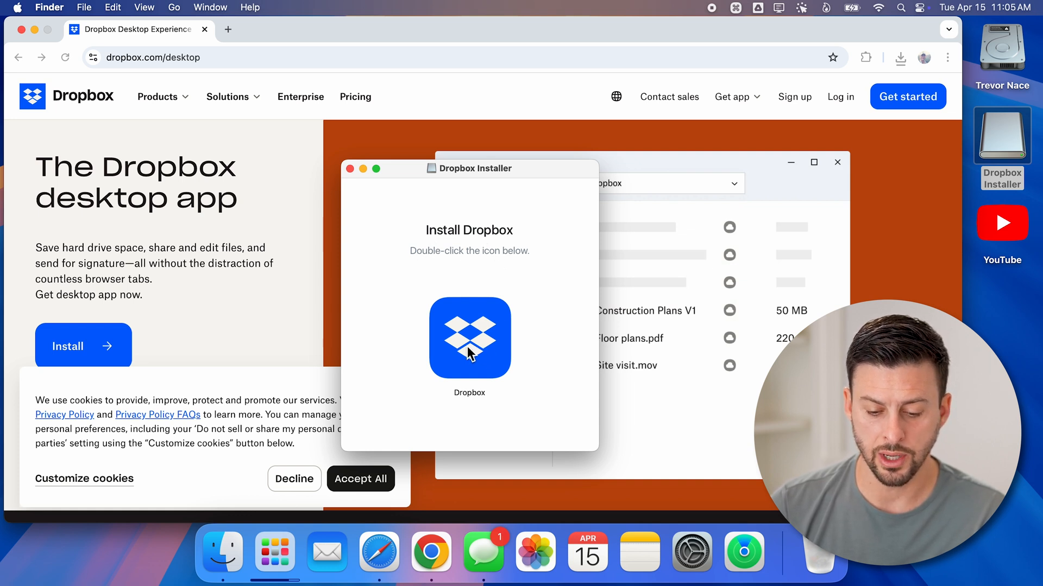
Launch the Dropbox installer from the disk image and confirm the Open security warning
{"action": "double_click", "coordinate": [468, 337]}
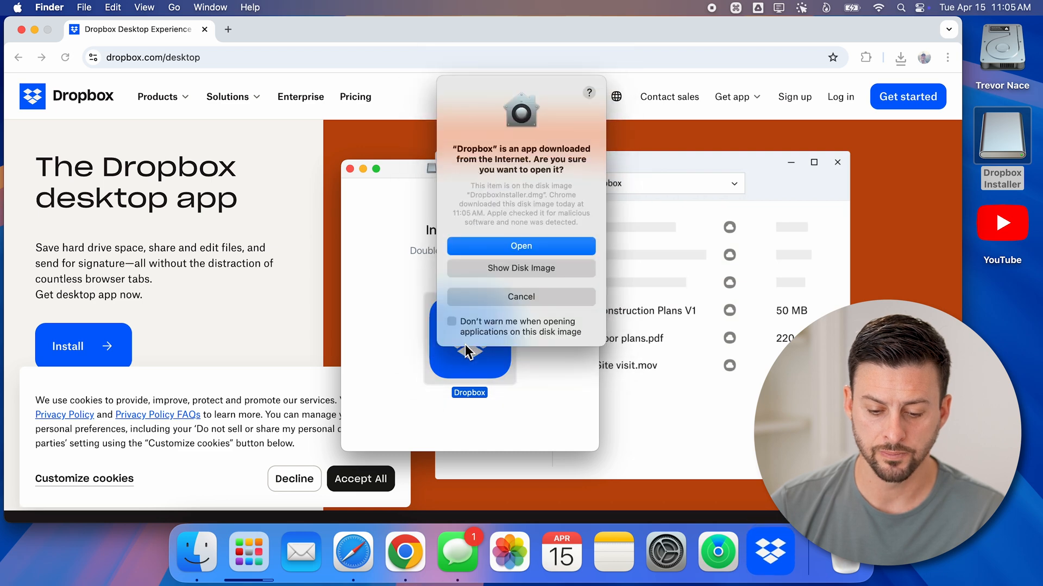
{"action": "mouse_move", "coordinate": [522, 153]}
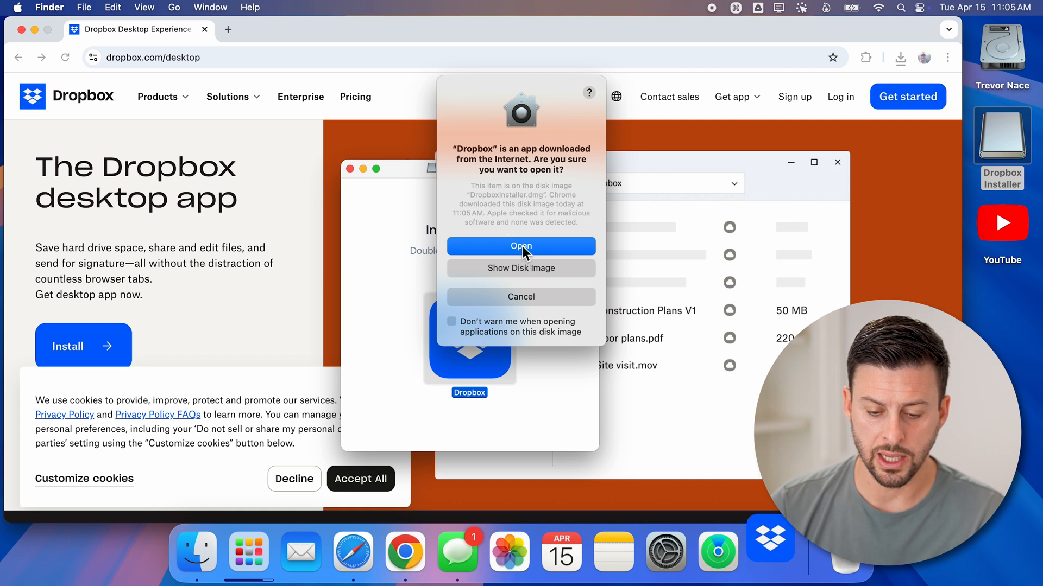
{"action": "left_click", "coordinate": [521, 246]}
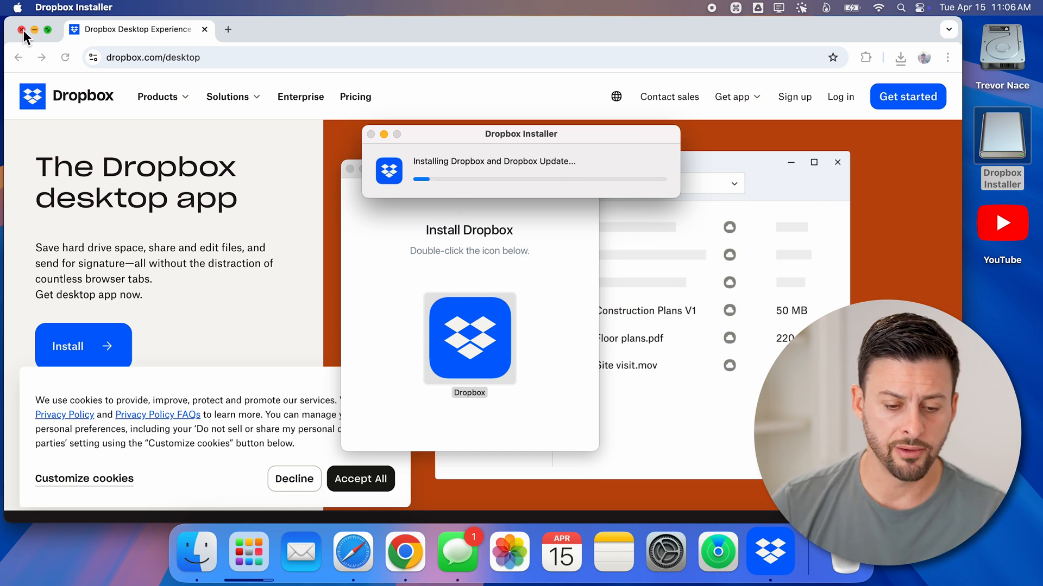
Close the Chrome window while the Dropbox installer progresses
{"action": "left_click", "coordinate": [23, 29]}
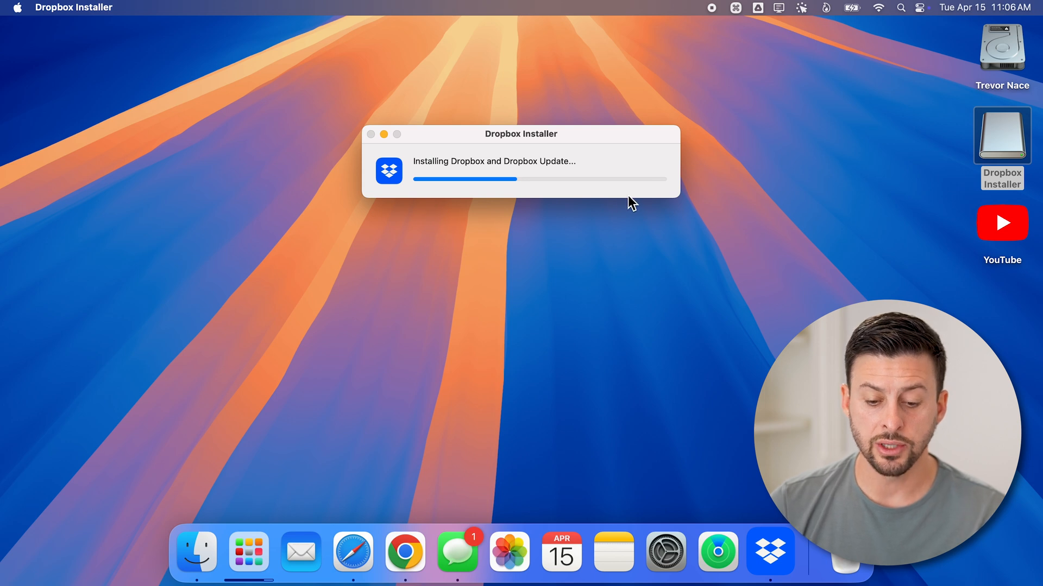
{"action": "mouse_move", "coordinate": [625, 194]}
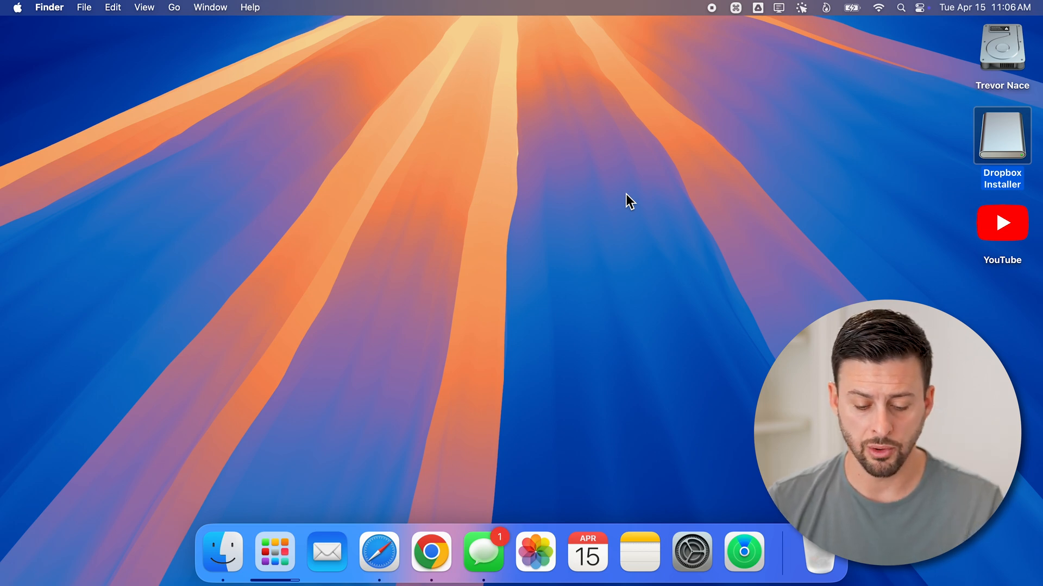
{"action": "mouse_move", "coordinate": [275, 552]}
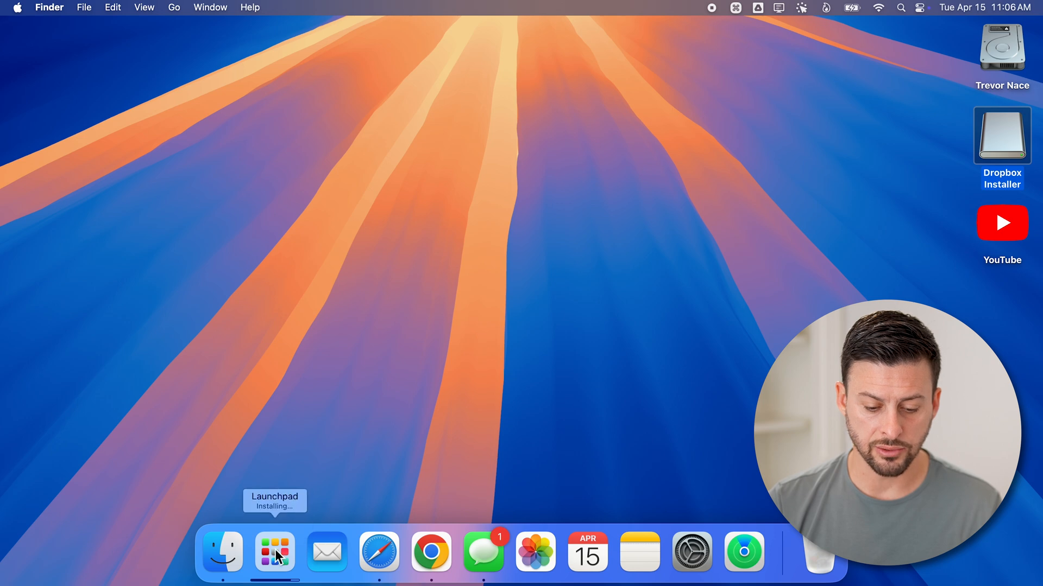
Launch Dropbox from Launchpad and close the Dropbox Notifications banner
{"action": "left_click", "coordinate": [274, 552]}
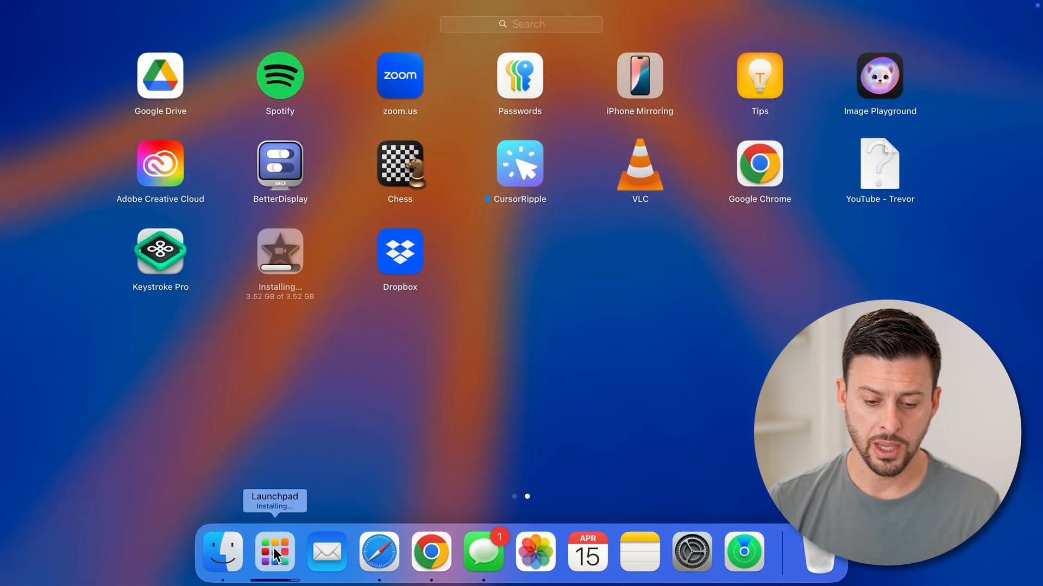
{"action": "mouse_move", "coordinate": [406, 260]}
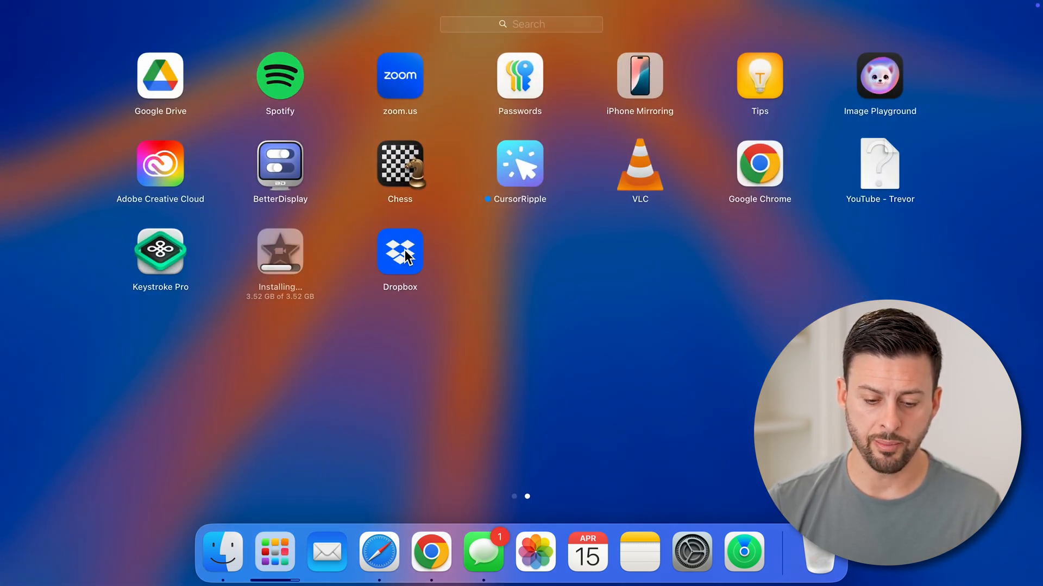
{"action": "left_click", "coordinate": [406, 255]}
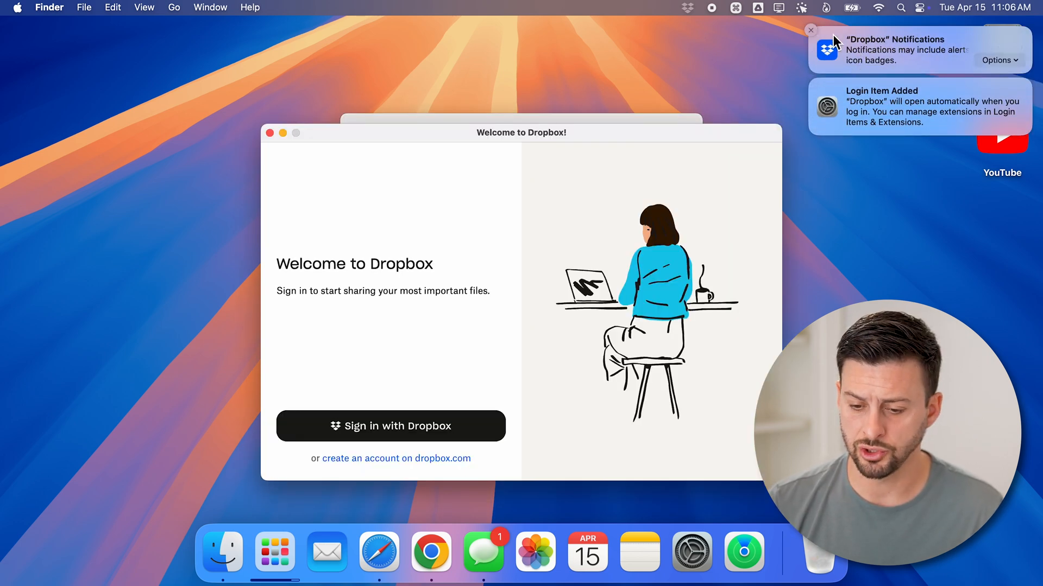
{"action": "left_click", "coordinate": [809, 30]}
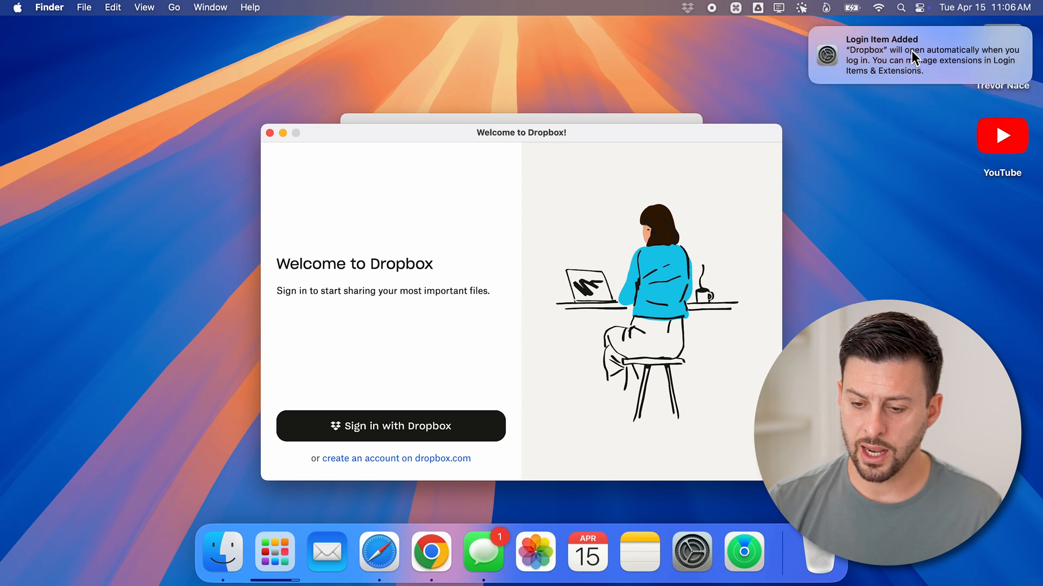
{"action": "mouse_move", "coordinate": [891, 86]}
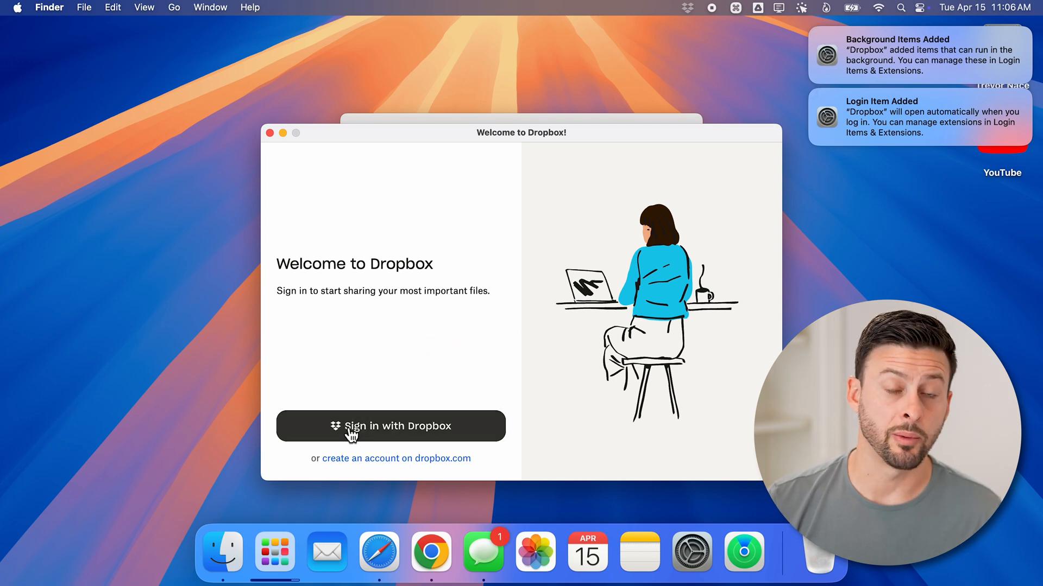
Sign in to Dropbox with email and saved password, agree to Turn On Accessibility, hide Safari
{"action": "left_click", "coordinate": [390, 426]}
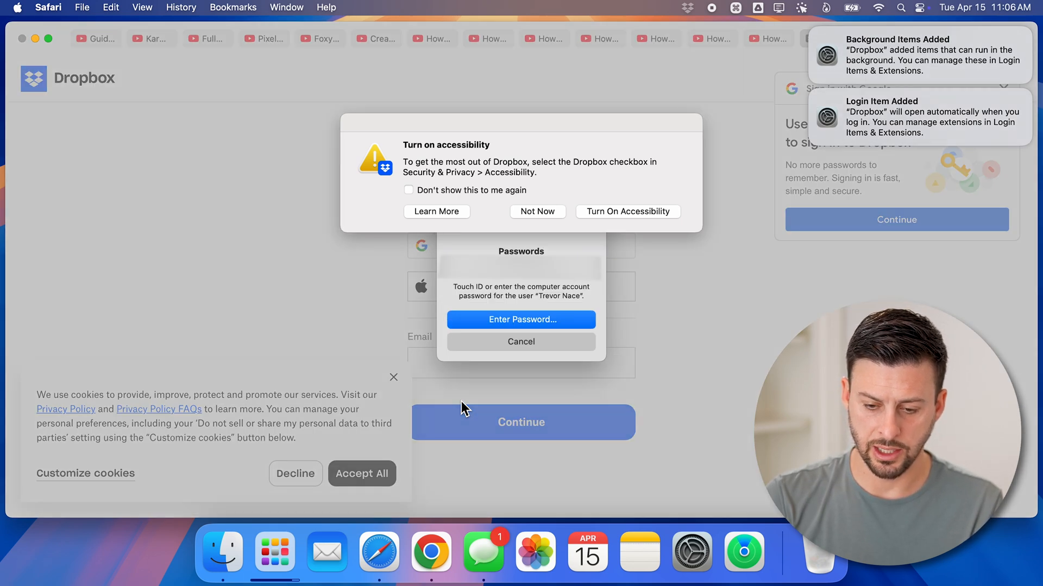
{"action": "left_click", "coordinate": [521, 341]}
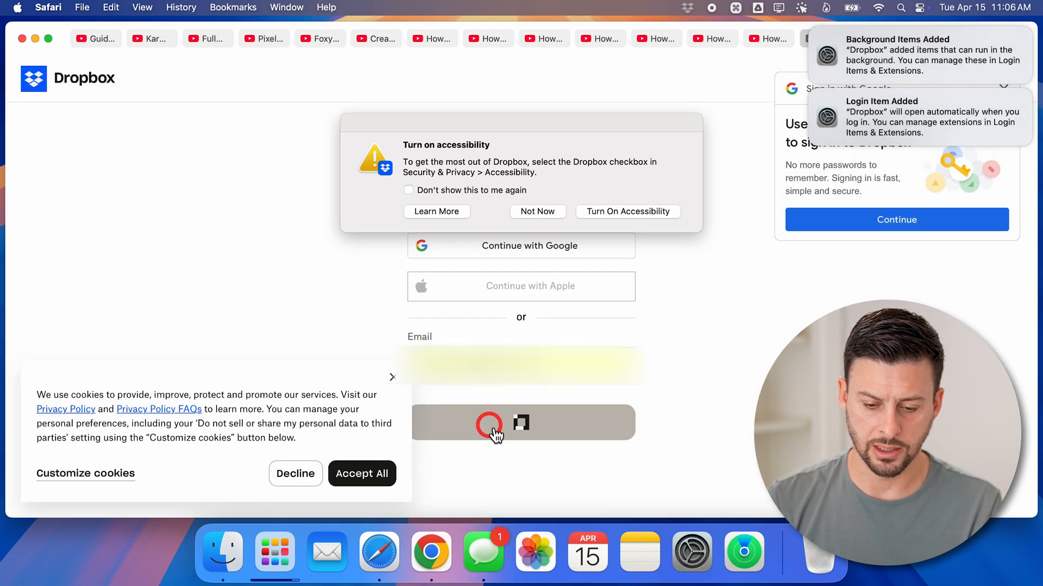
{"action": "left_click", "coordinate": [521, 422]}
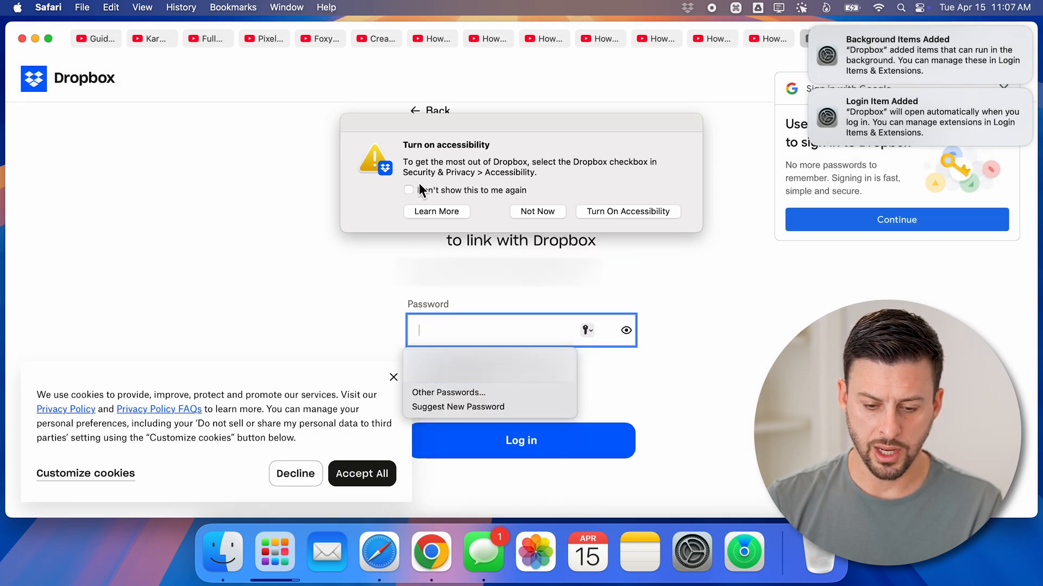
{"action": "mouse_move", "coordinate": [625, 214]}
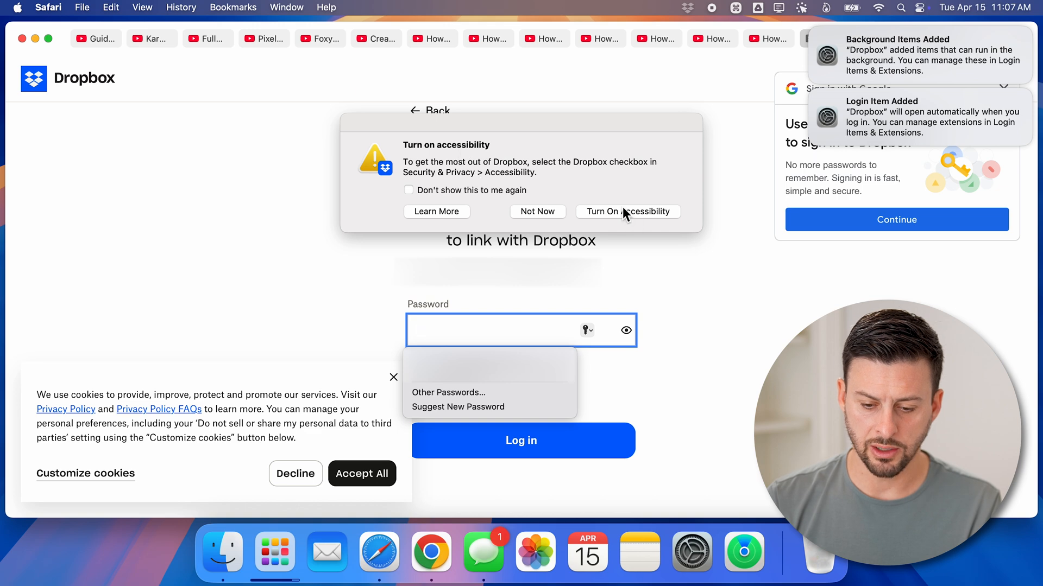
{"action": "left_click", "coordinate": [627, 211]}
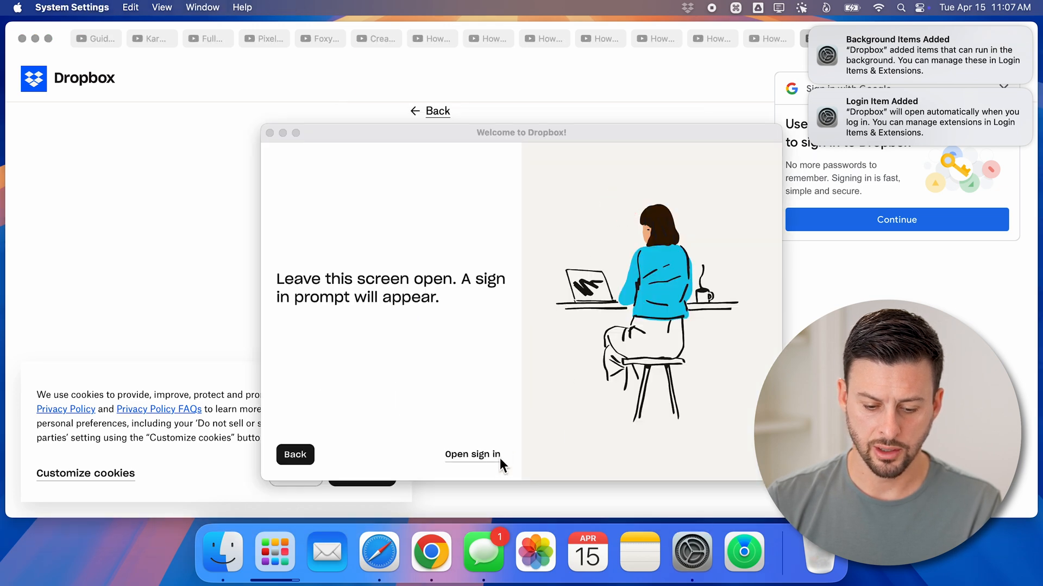
{"action": "left_click", "coordinate": [472, 454]}
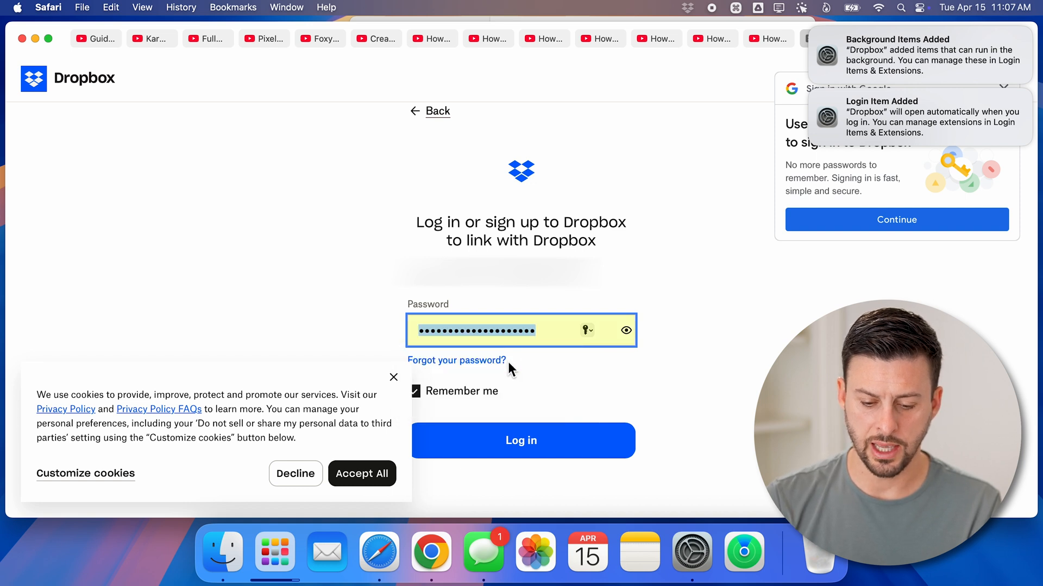
{"action": "left_click", "coordinate": [521, 440]}
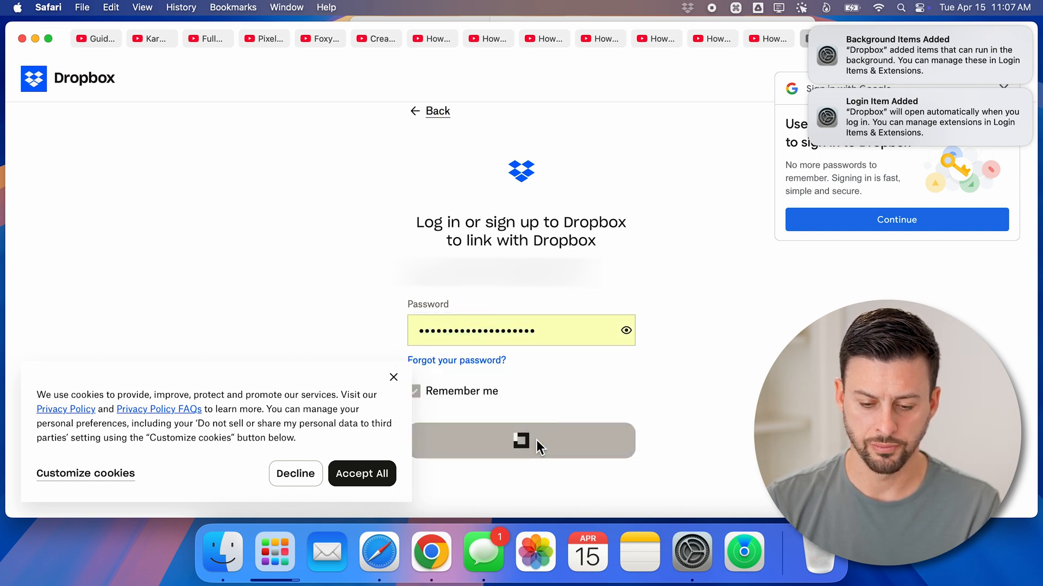
{"action": "key", "text": "cmd+h"}
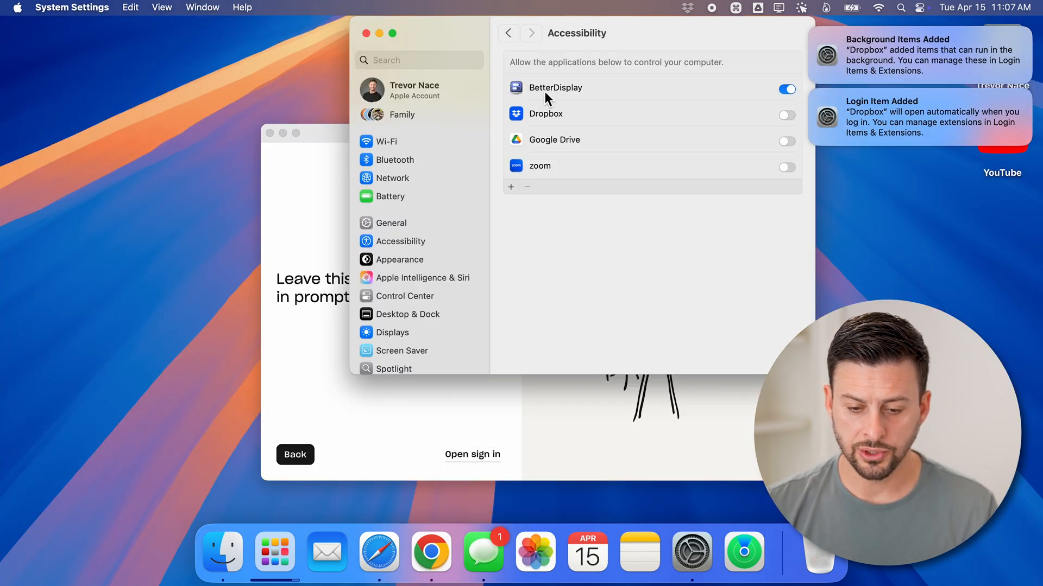
{"action": "mouse_move", "coordinate": [797, 114]}
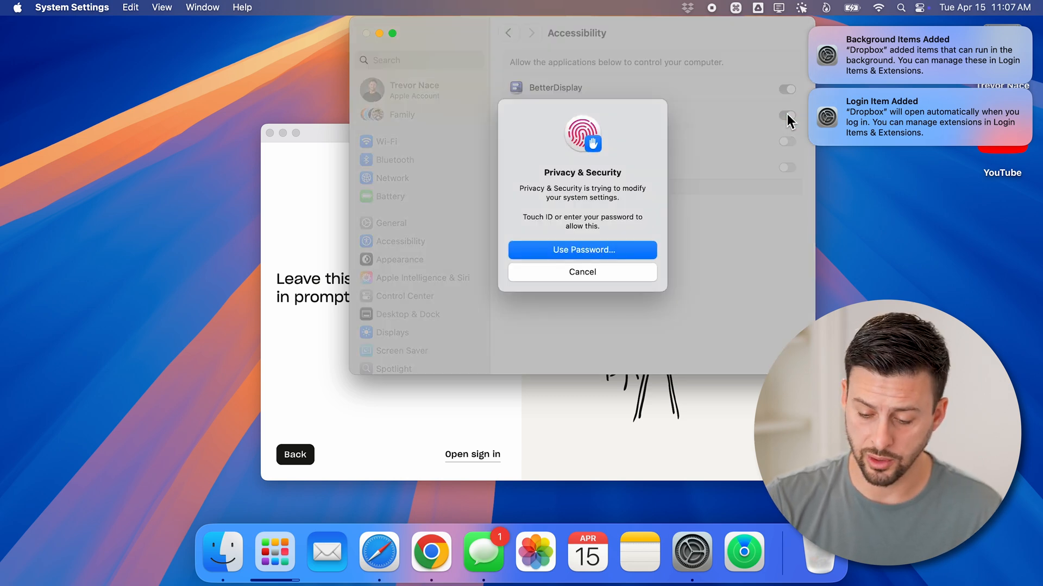
Authenticate to switch on Dropbox's Accessibility permission
{"action": "left_click", "coordinate": [582, 271]}
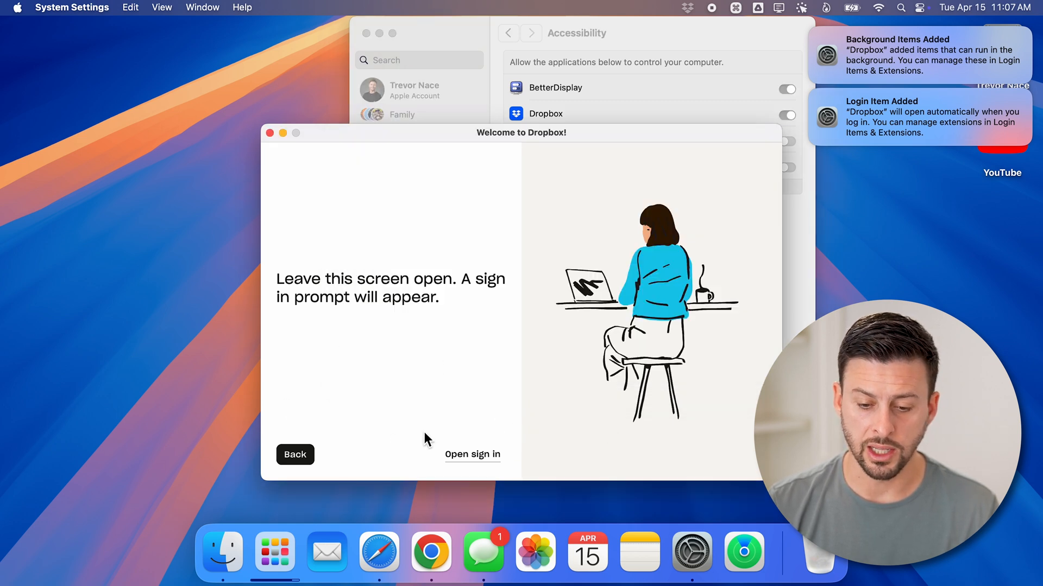
{"action": "mouse_move", "coordinate": [845, 47]}
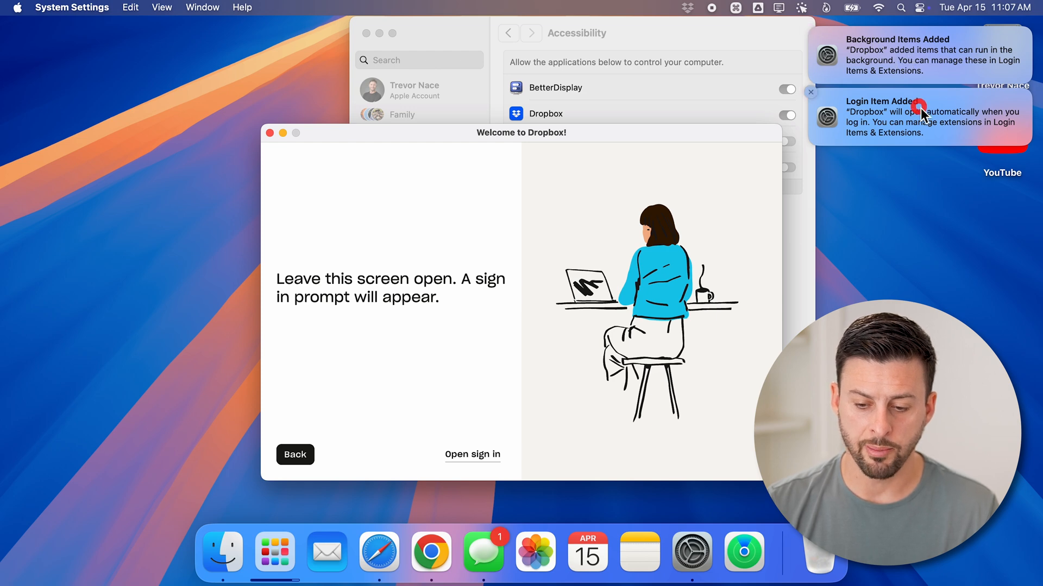
Open Login Items & Extensions from the Login Item Added notification
{"action": "left_click", "coordinate": [921, 117]}
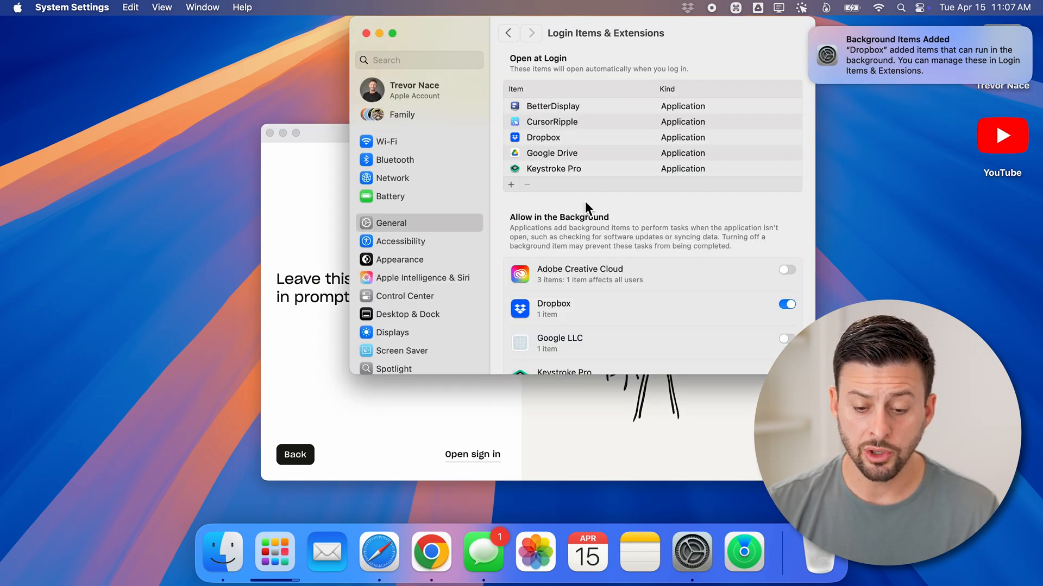
{"action": "mouse_move", "coordinate": [566, 230]}
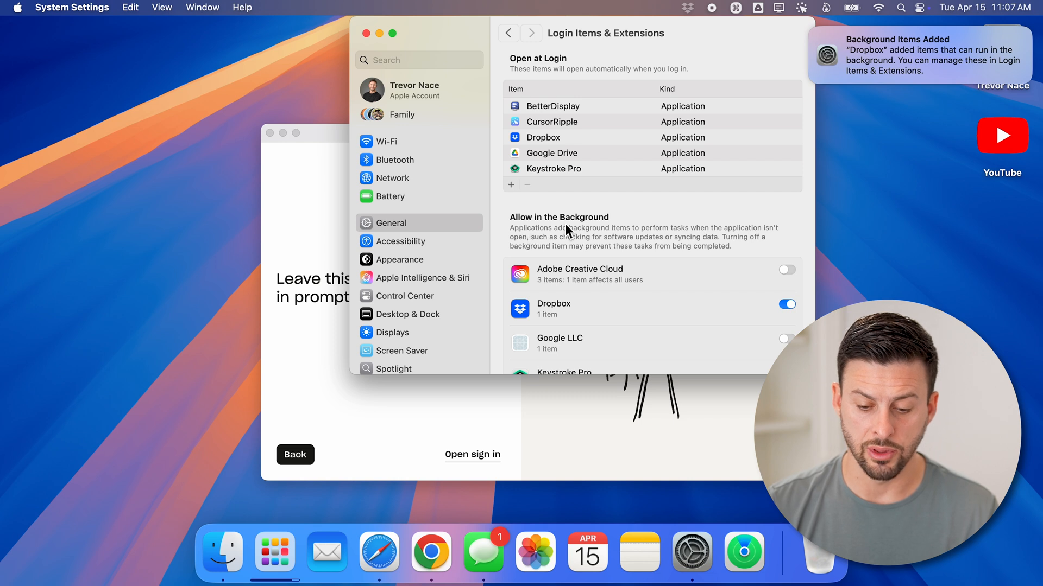
{"action": "mouse_move", "coordinate": [682, 317]}
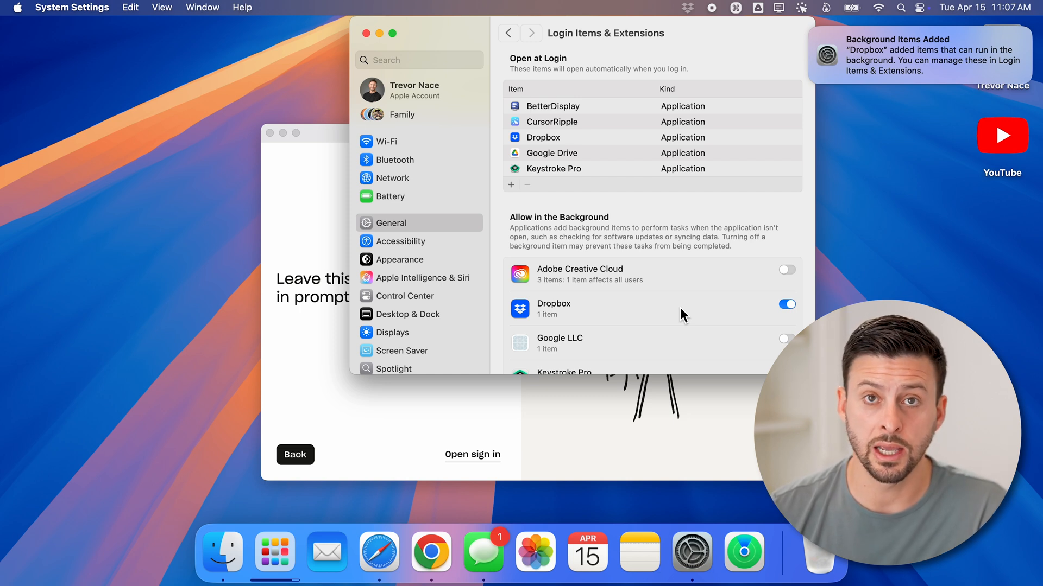
{"action": "mouse_move", "coordinate": [388, 472]}
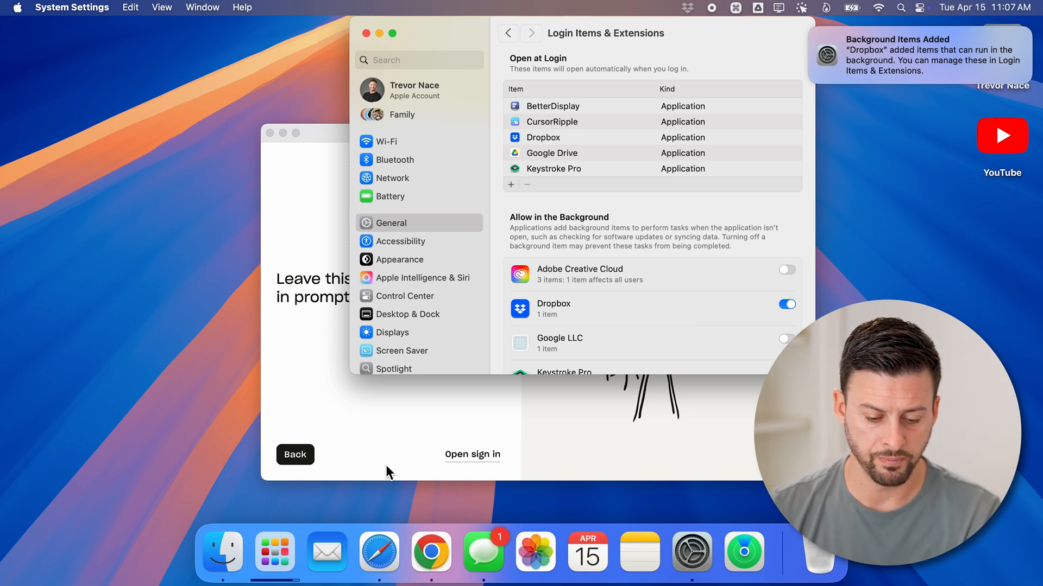
{"action": "mouse_move", "coordinate": [229, 552]}
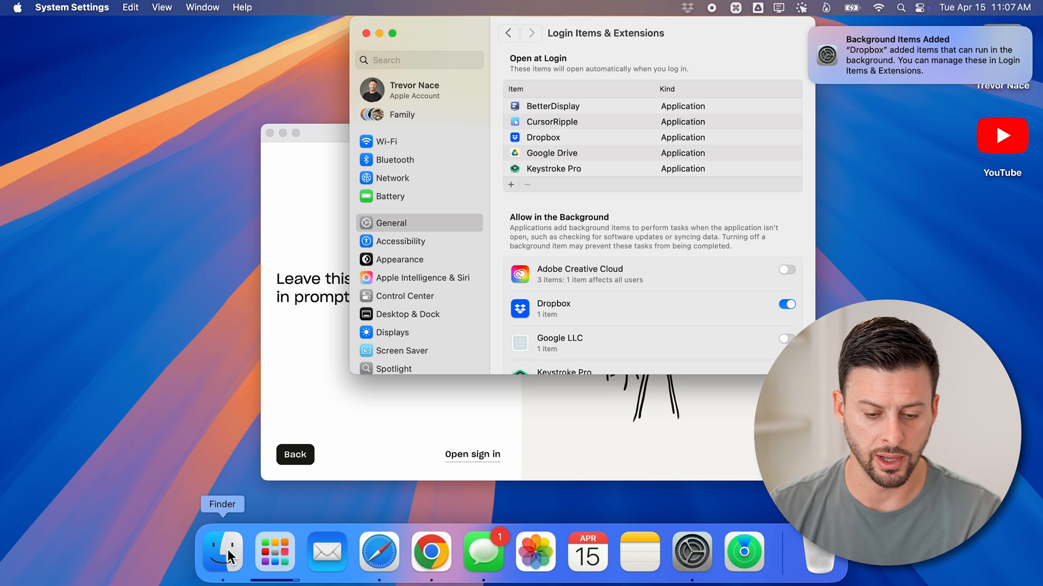
Open Finder Settings on the Sidebar tab and check Dropbox's menu bar linking status
{"action": "left_click", "coordinate": [220, 551]}
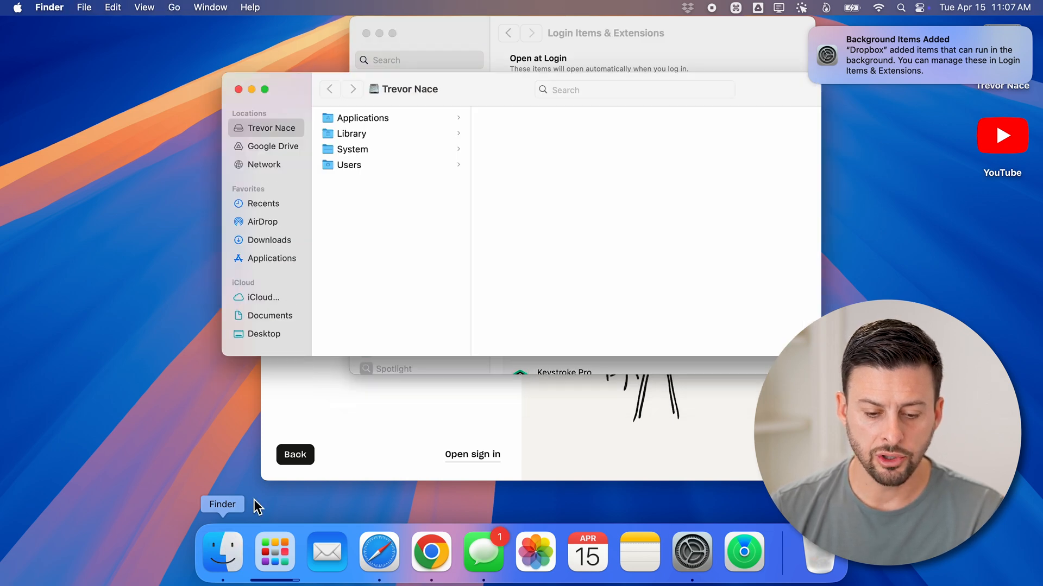
{"action": "mouse_move", "coordinate": [282, 149]}
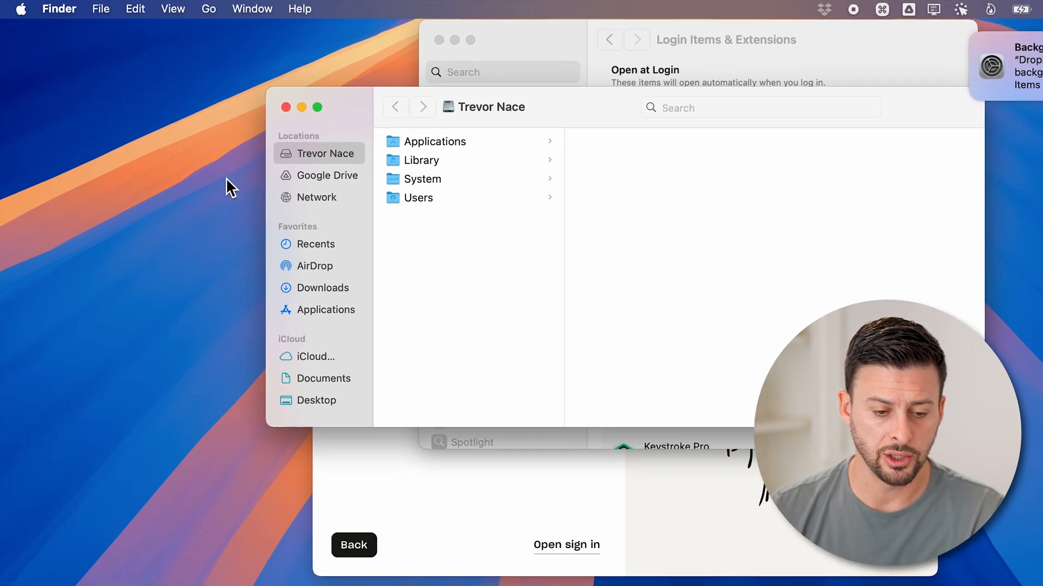
{"action": "left_click", "coordinate": [60, 8]}
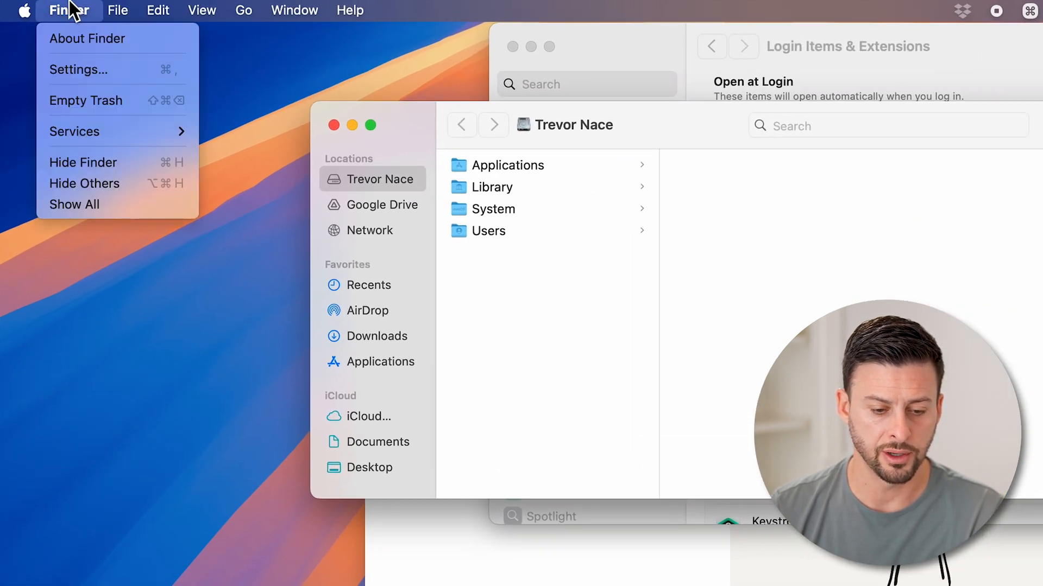
{"action": "left_click", "coordinate": [80, 83]}
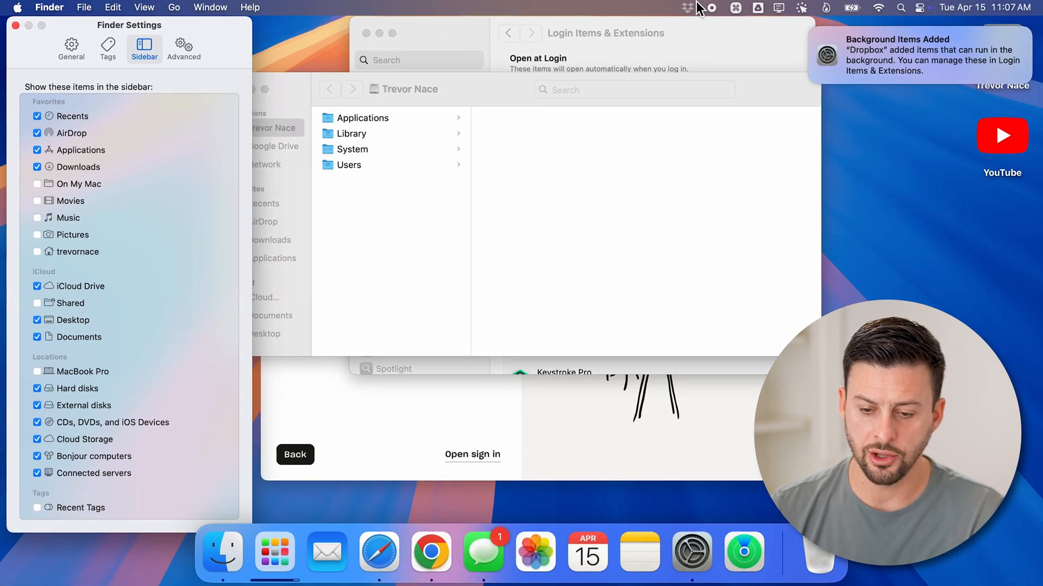
{"action": "left_click", "coordinate": [687, 7]}
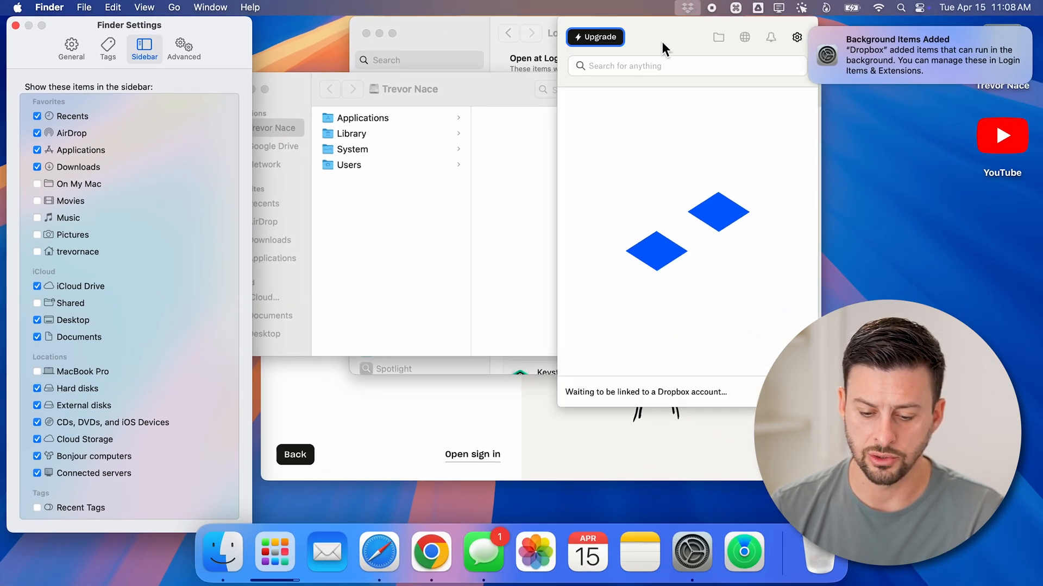